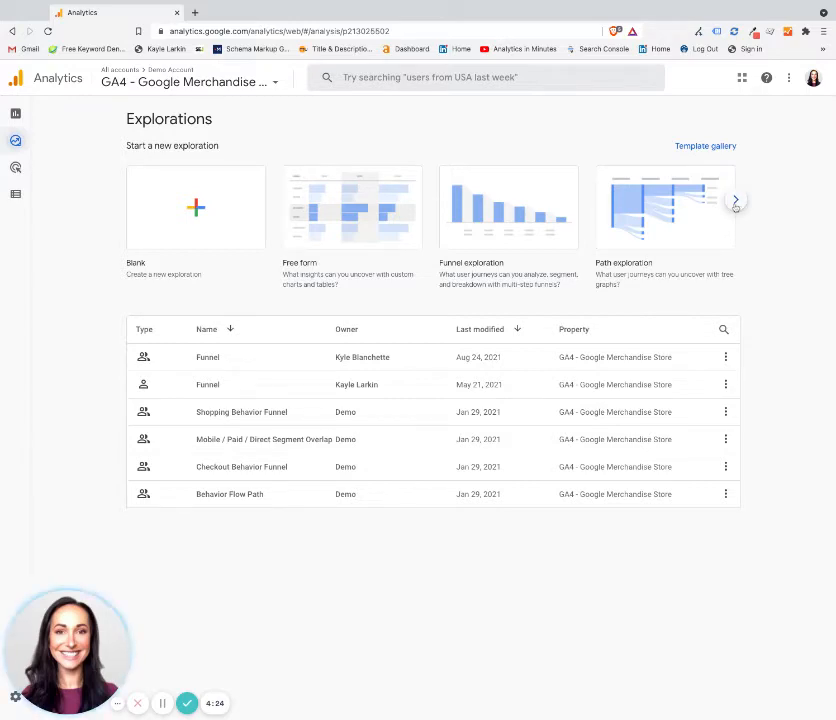
# Step: Scroll the template carousel and start a User lifetime exploration
pyautogui.click(736, 200)
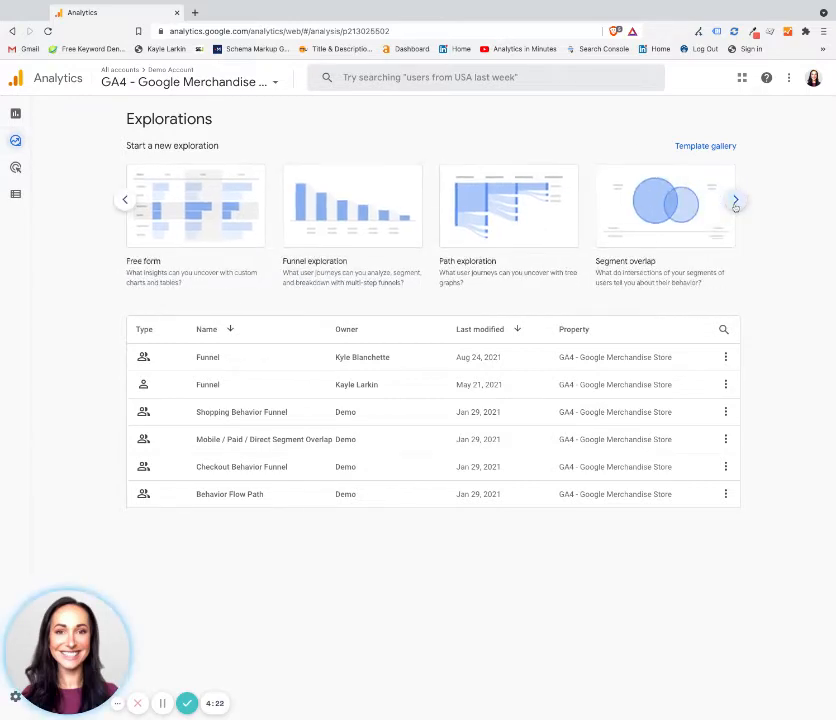
pyautogui.click(736, 200)
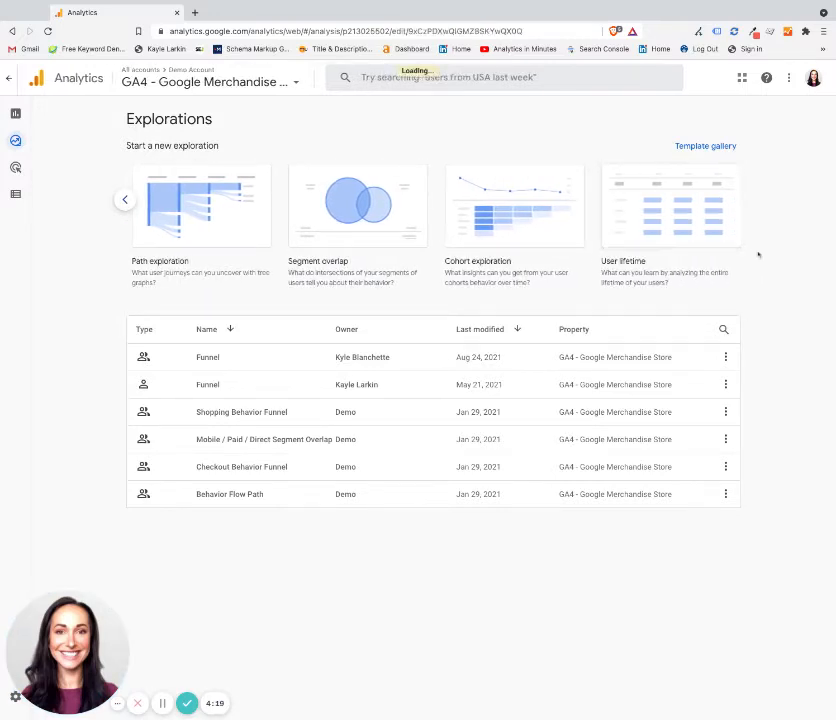
pyautogui.click(670, 206)
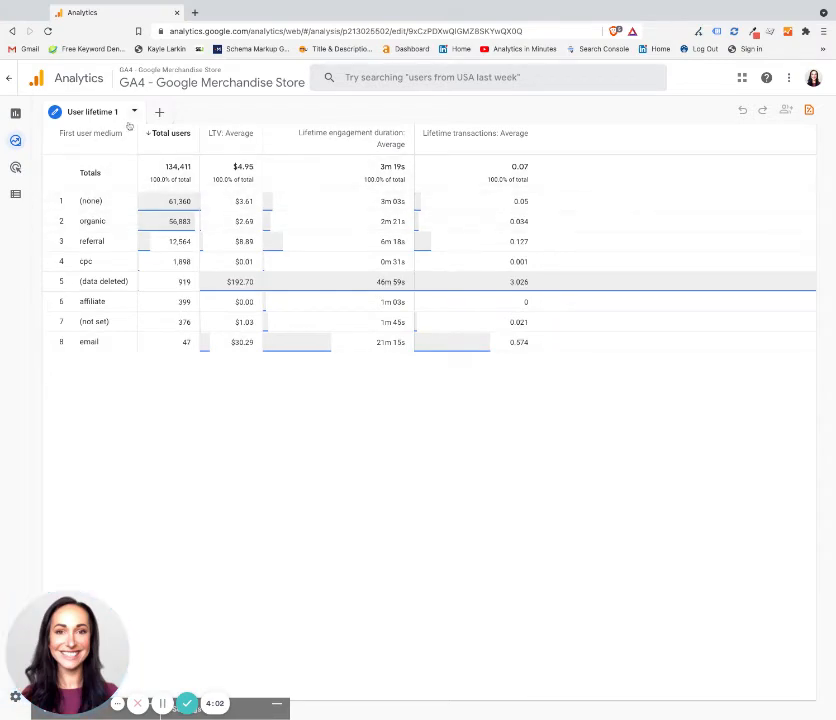
pyautogui.moveTo(168, 132)
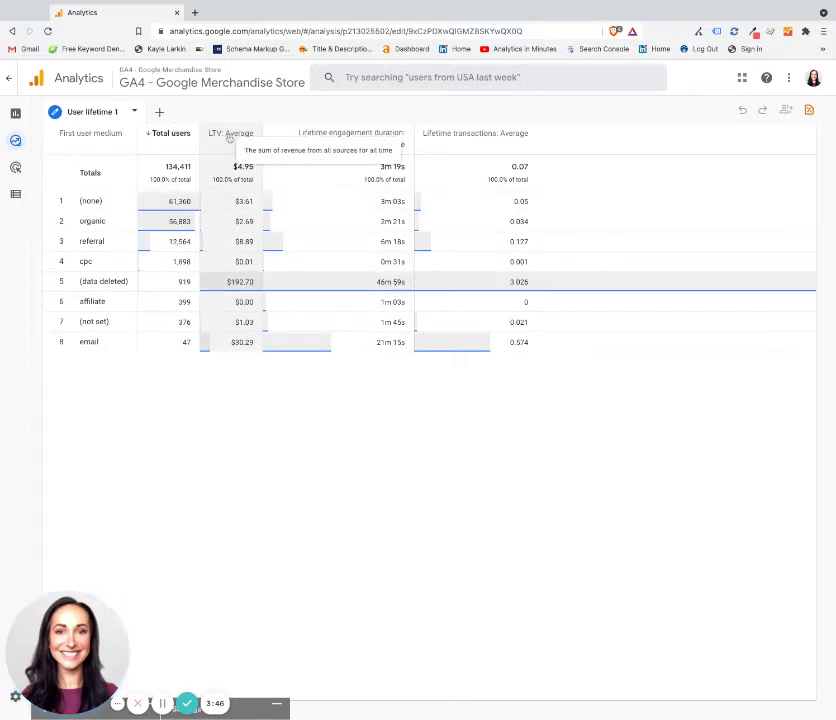
# Step: Sort the first-user-medium table descending by LTV: Average
pyautogui.click(230, 132)
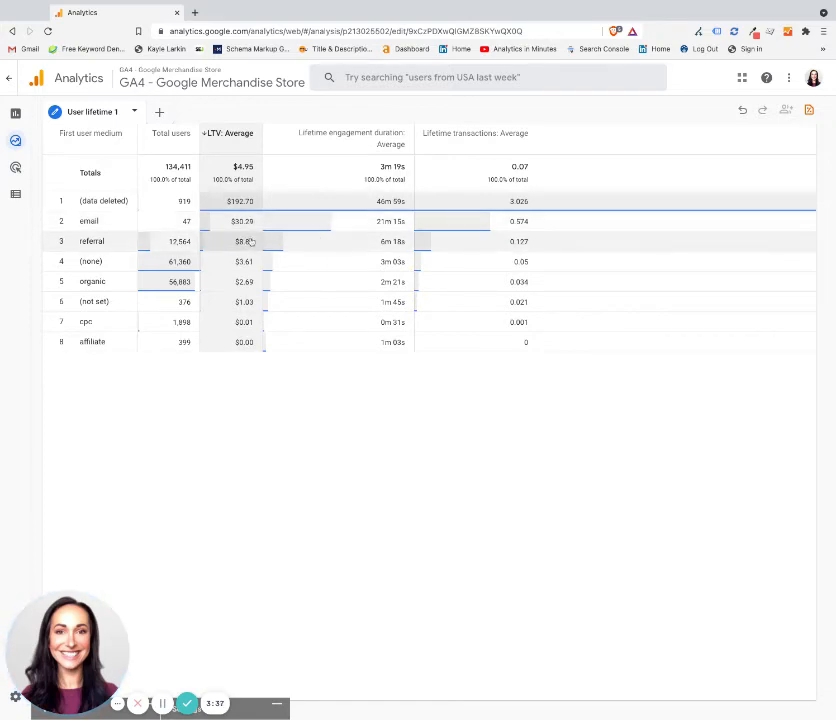
pyautogui.moveTo(256, 220)
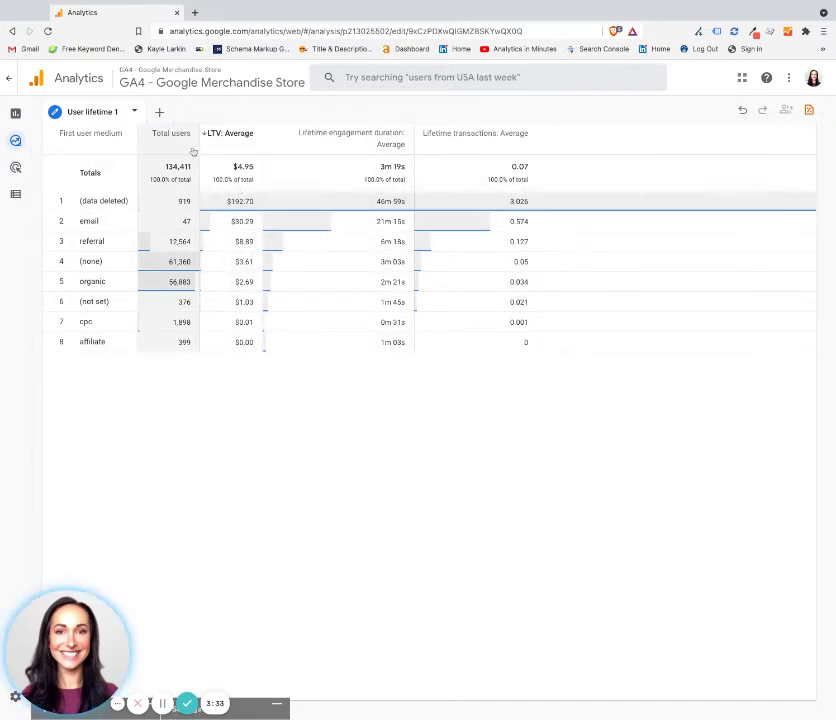
# Step: Sort the first-user-medium table descending by Total users
pyautogui.click(170, 132)
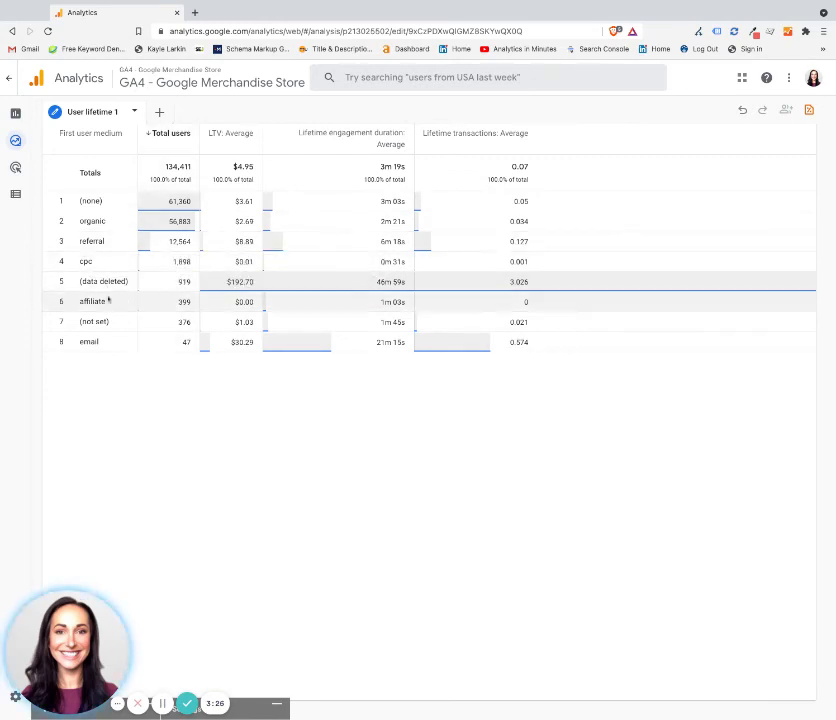
pyautogui.moveTo(184, 342)
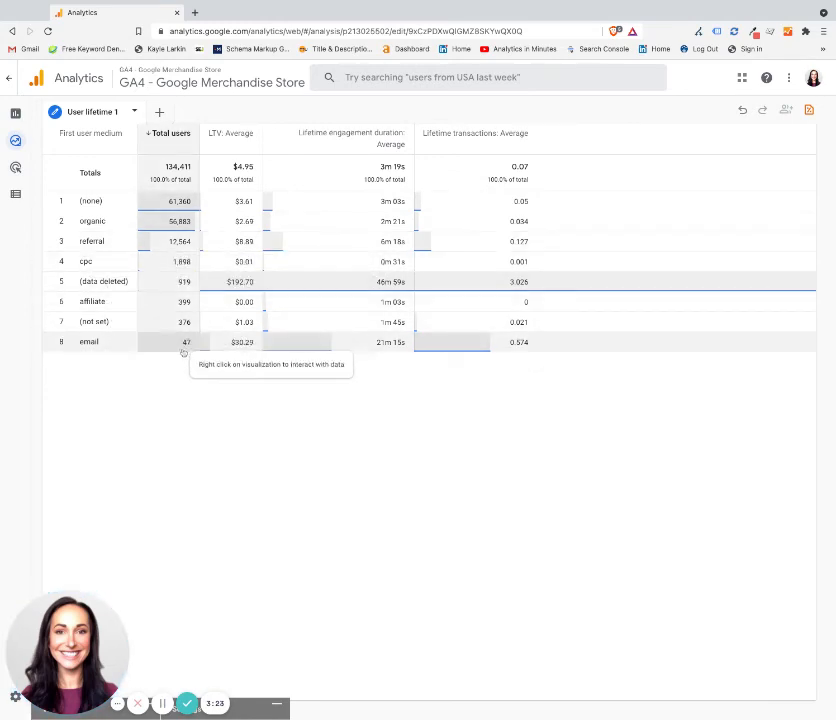